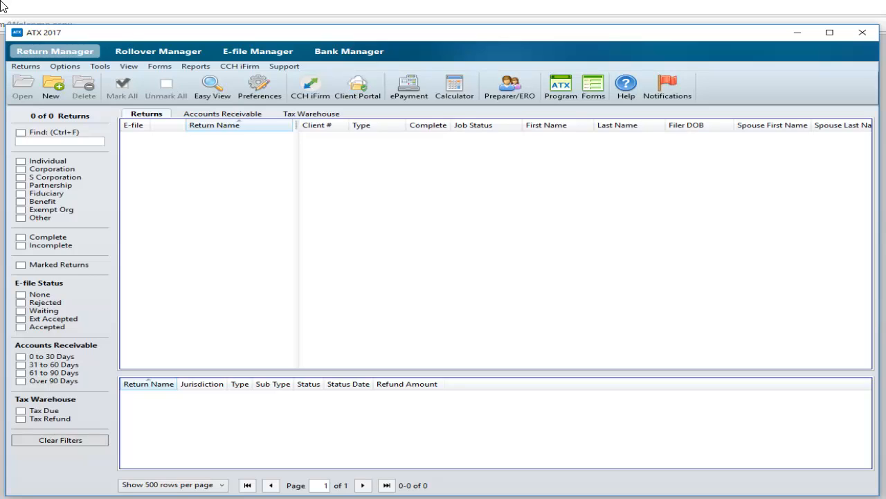
Open PRS Per Return System from the Returns menu to view the $0 funds summary.
{"action": "left_click", "coordinate": [26, 66]}
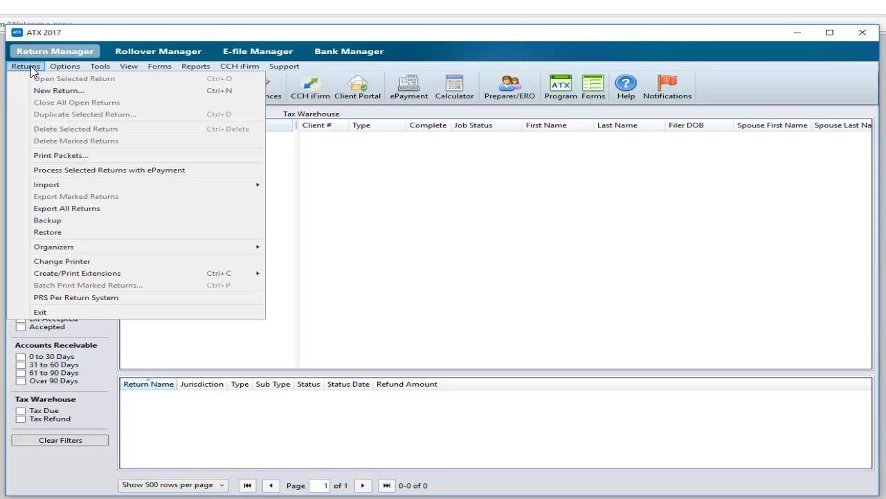
{"action": "mouse_move", "coordinate": [100, 302]}
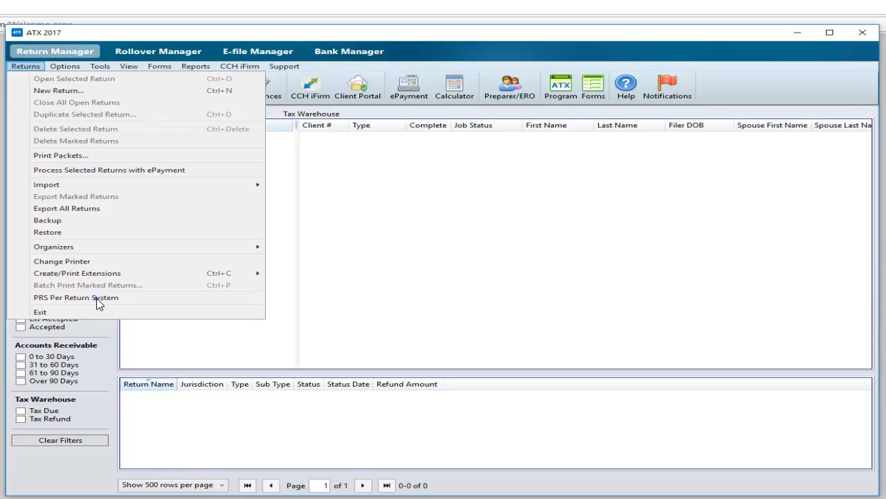
{"action": "left_click", "coordinate": [75, 297]}
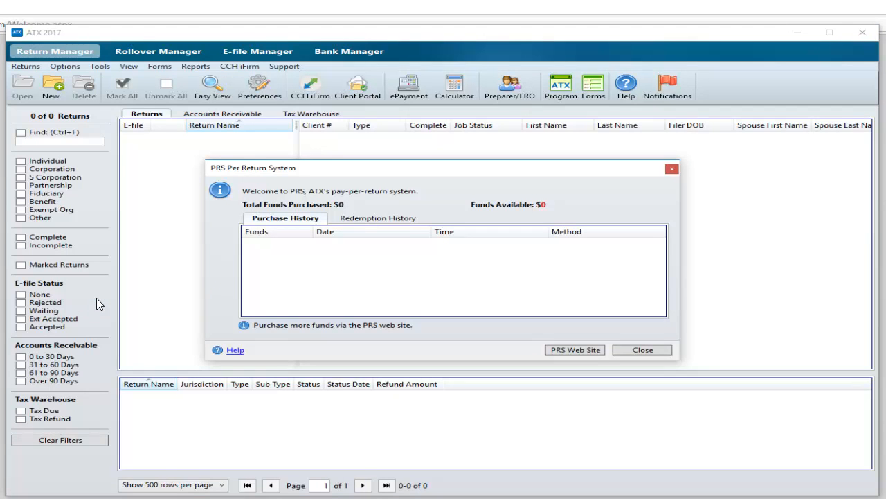
Go to the PRS website, agree to the purchase statements, and continue.
{"action": "left_click", "coordinate": [575, 349]}
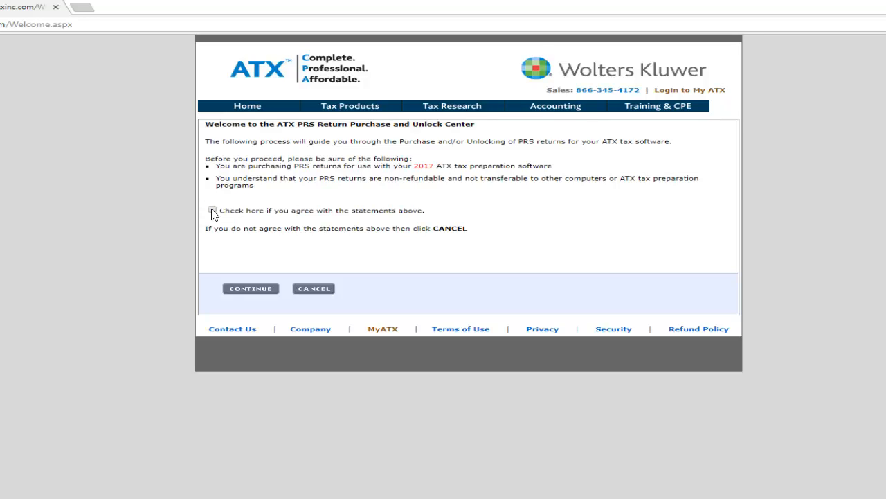
{"action": "left_click", "coordinate": [211, 210]}
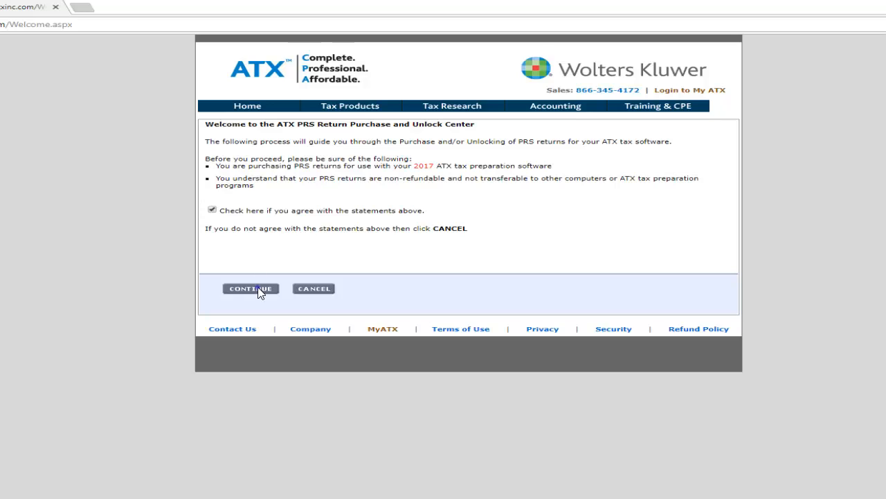
{"action": "left_click", "coordinate": [250, 288]}
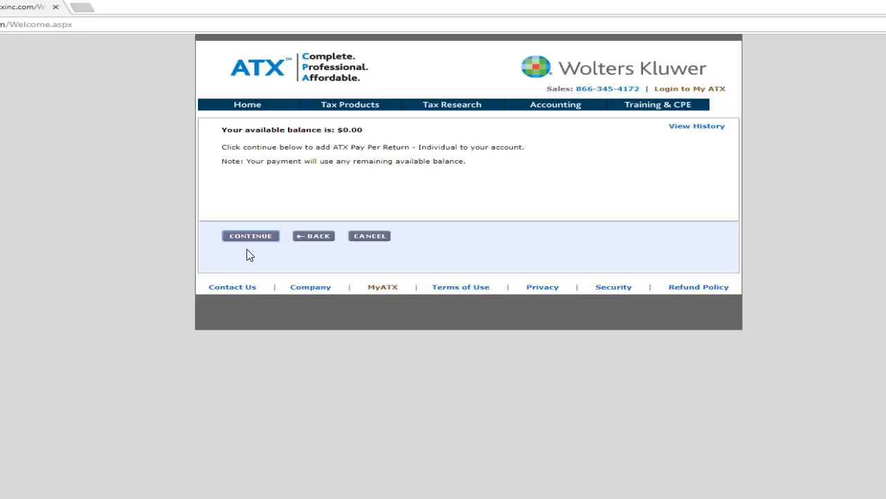
{"action": "mouse_move", "coordinate": [250, 244]}
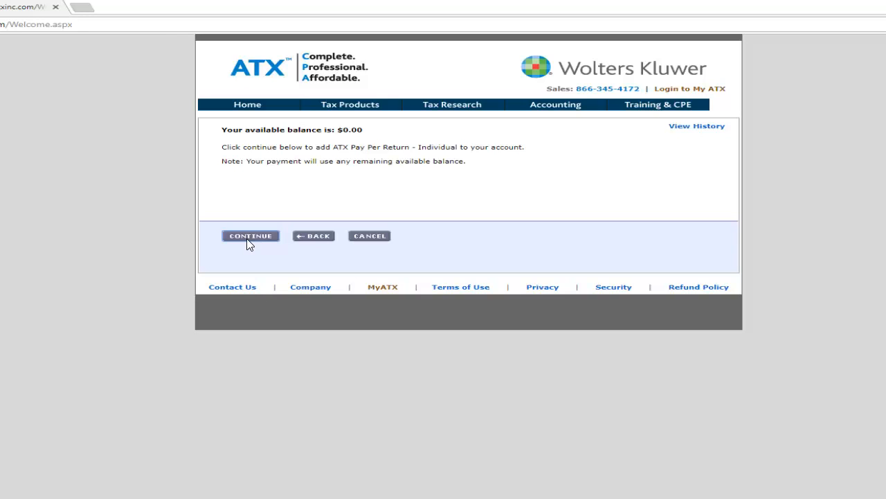
Continue past the $0.00 available balance page to the payment page.
{"action": "left_click", "coordinate": [250, 235]}
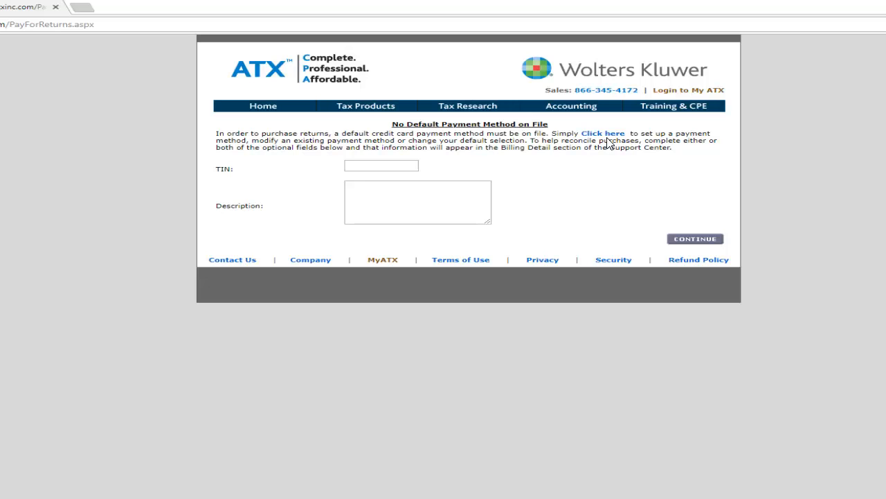
Follow the payment-method setup link and scroll through the Terms and Conditions.
{"action": "left_click", "coordinate": [604, 133]}
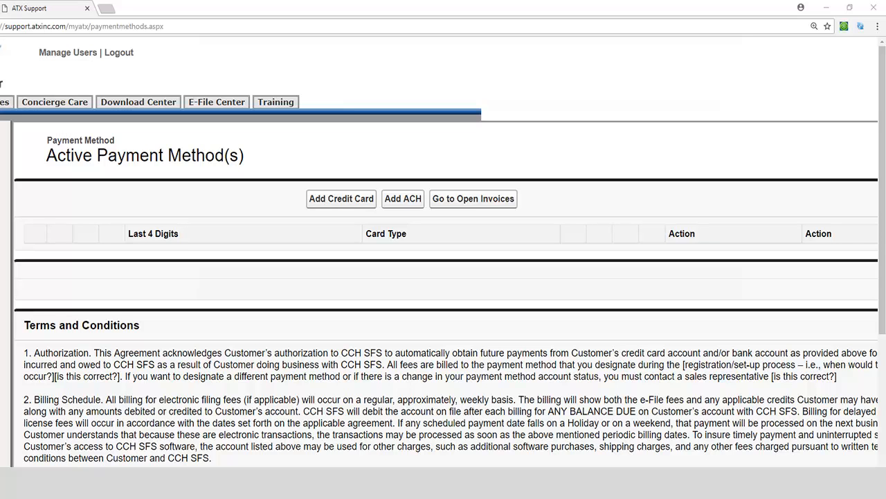
{"action": "scroll", "scroll_direction": "down", "scroll_amount": 3}
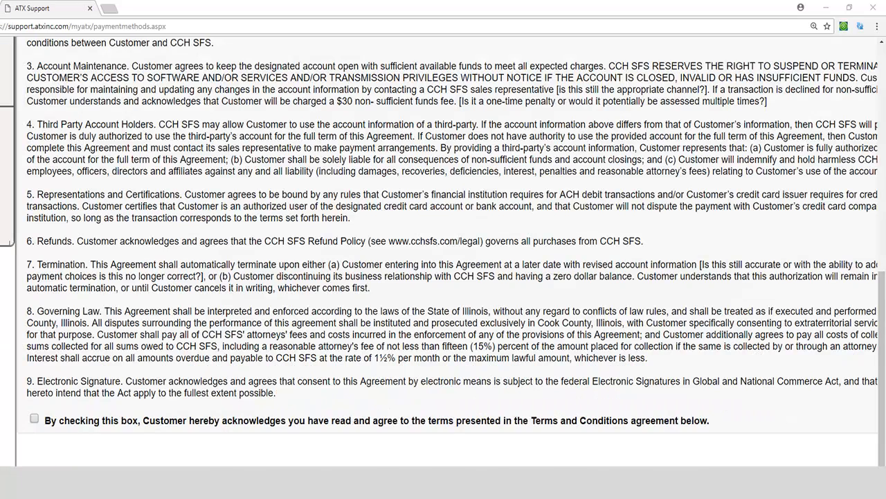